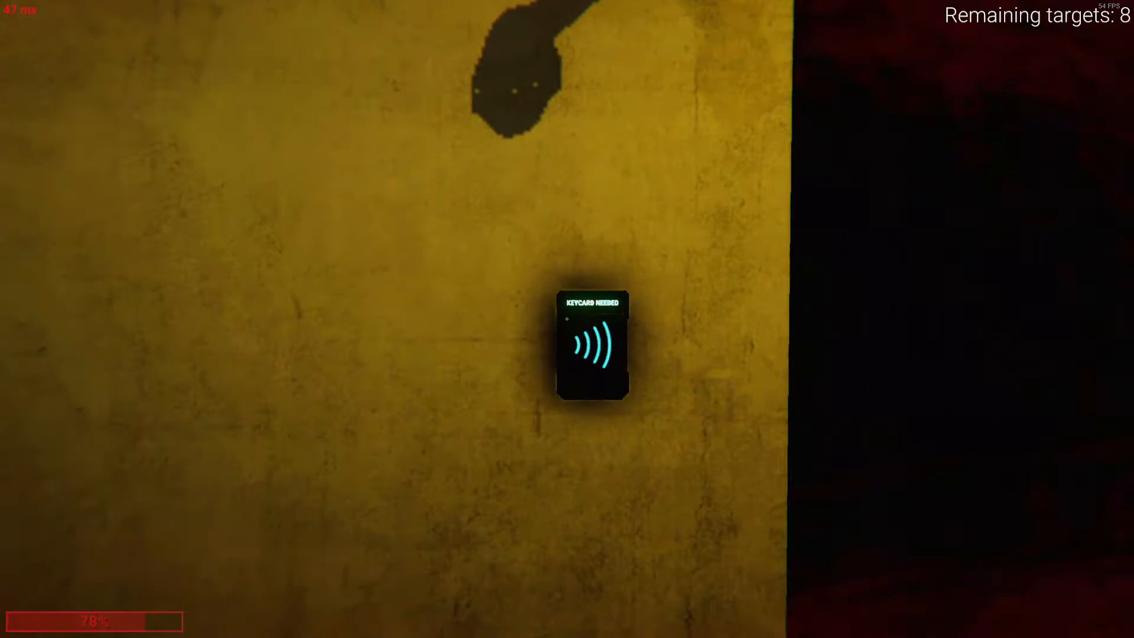
left_click(592, 343)
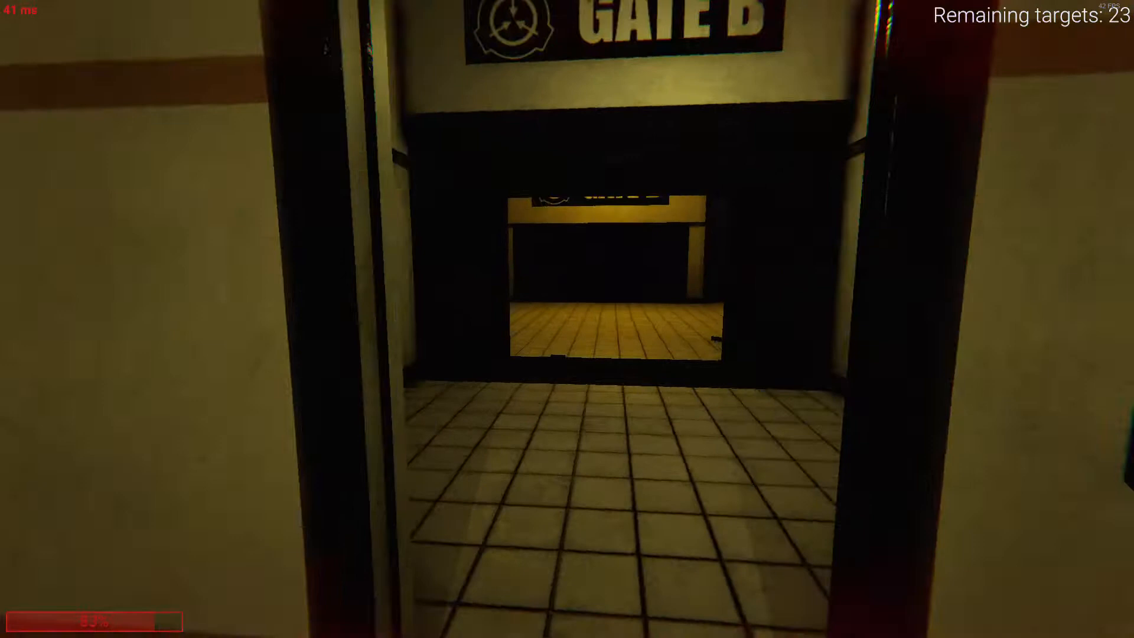
mouse_move(566, 319)
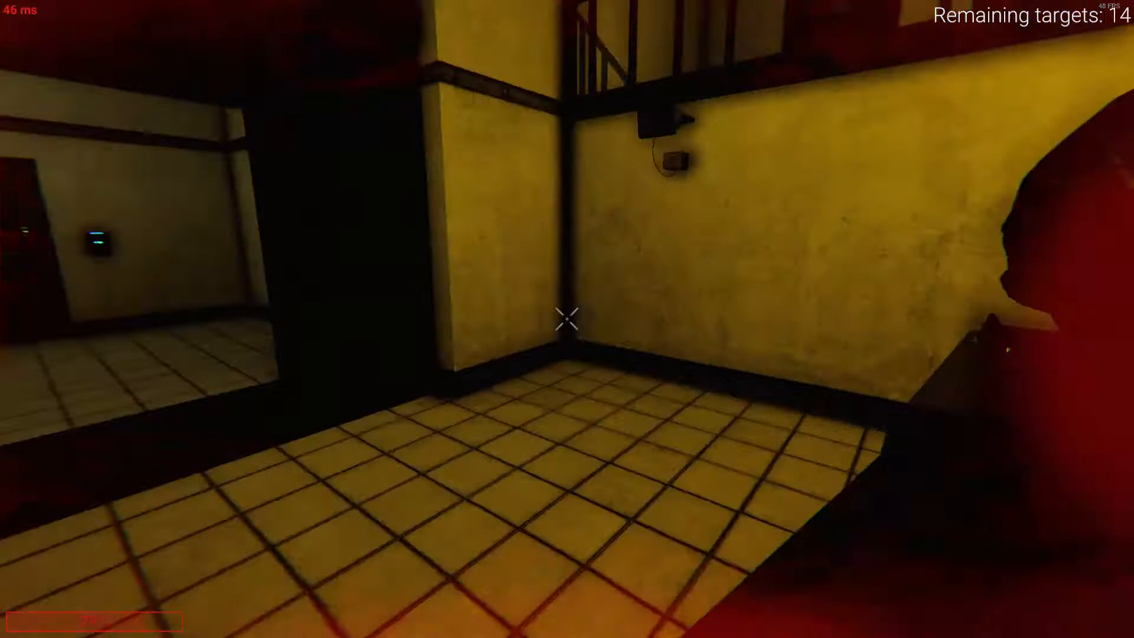
left_click(566, 319)
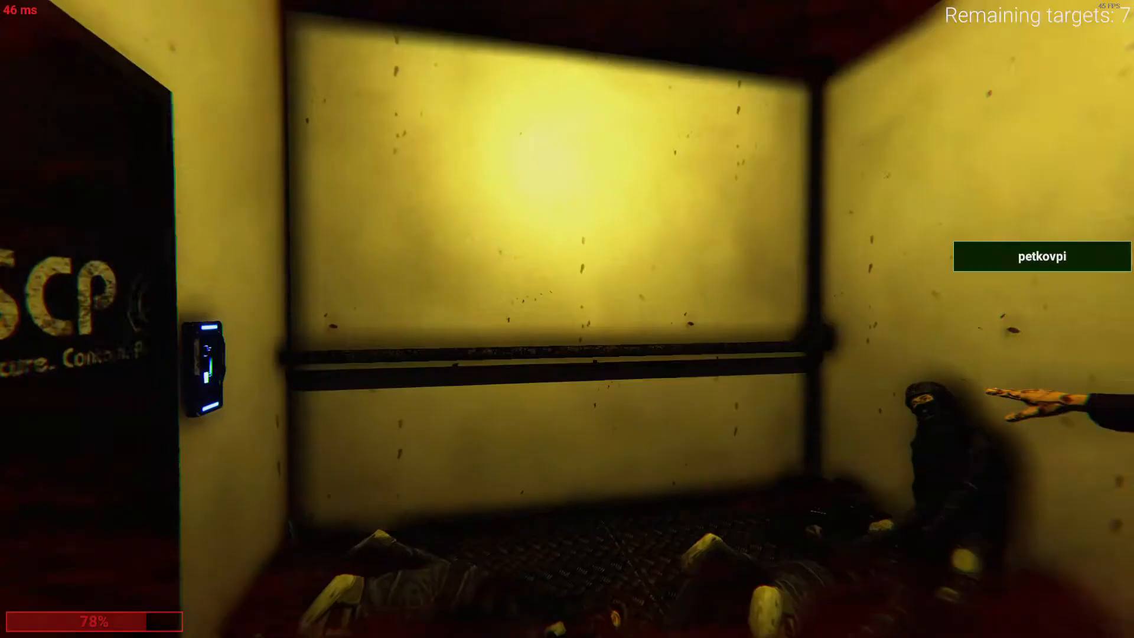
mouse_move(567, 319)
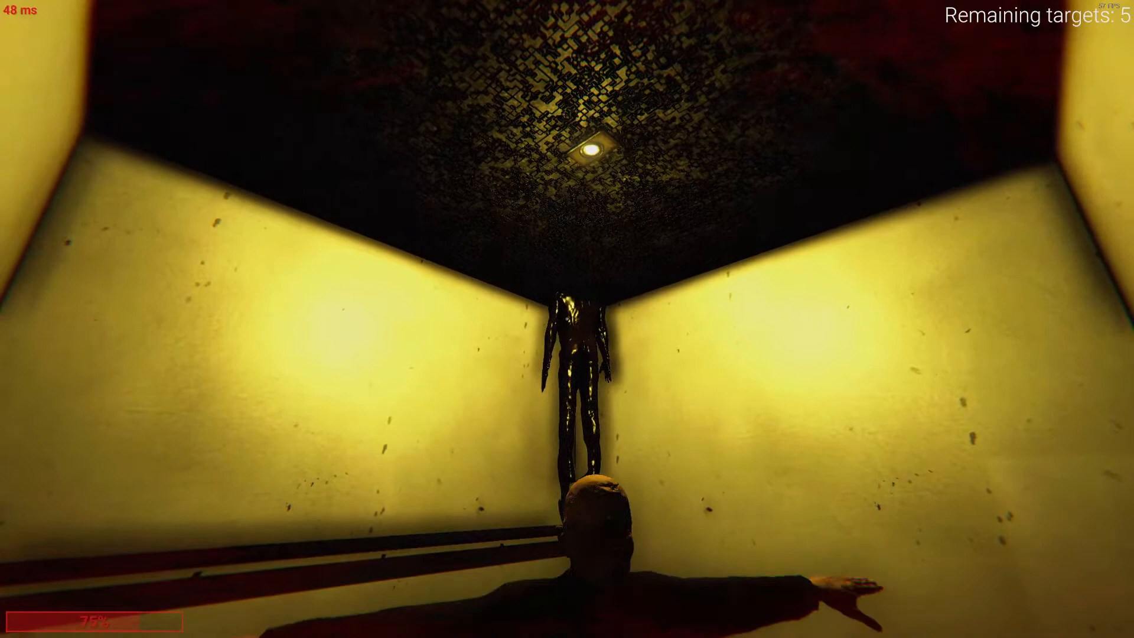
key("tab")
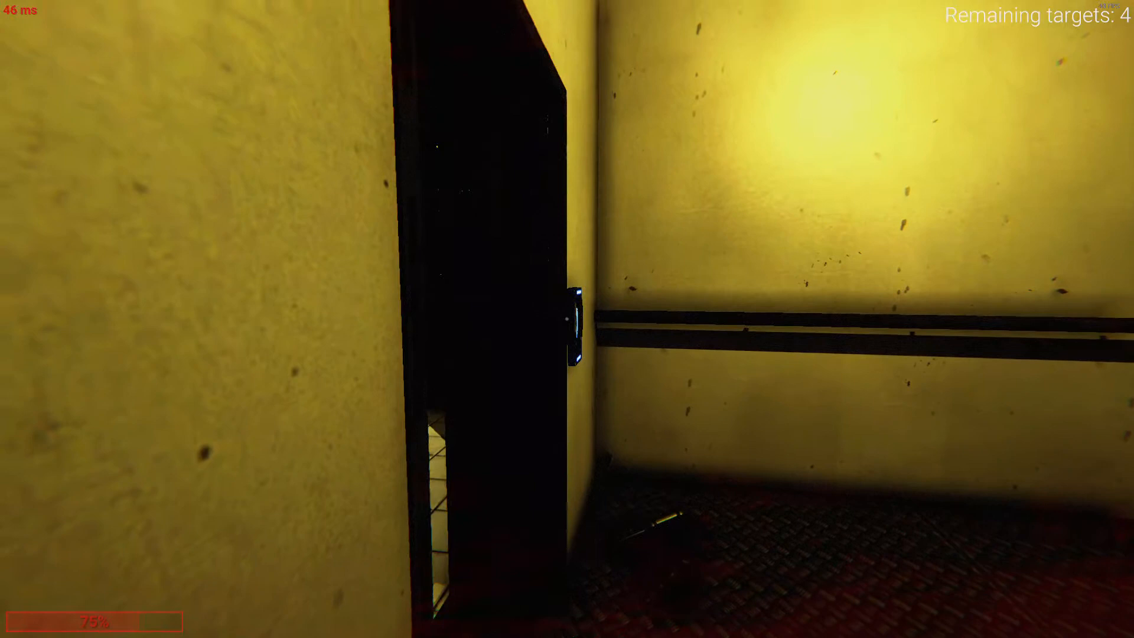
mouse_move(566, 319)
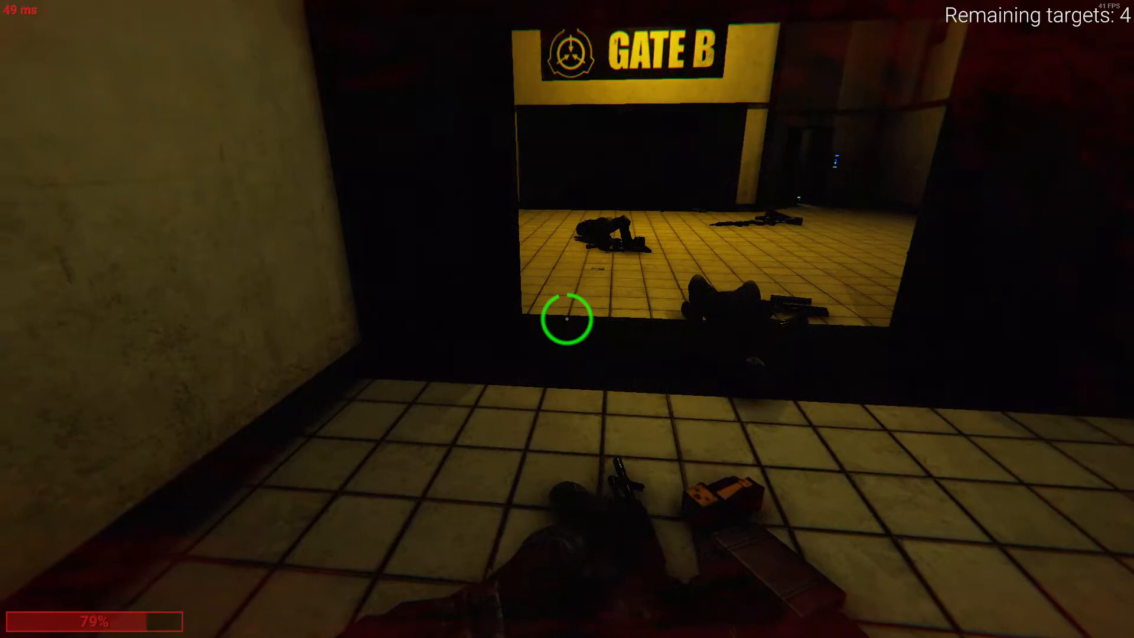
mouse_move(567, 319)
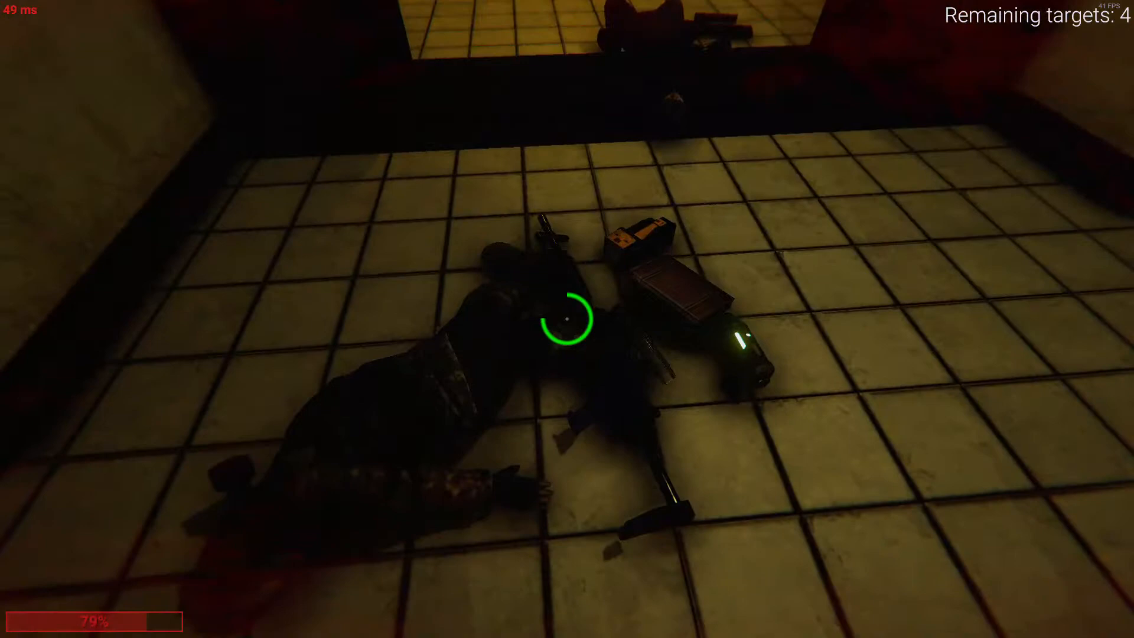
mouse_move(566, 319)
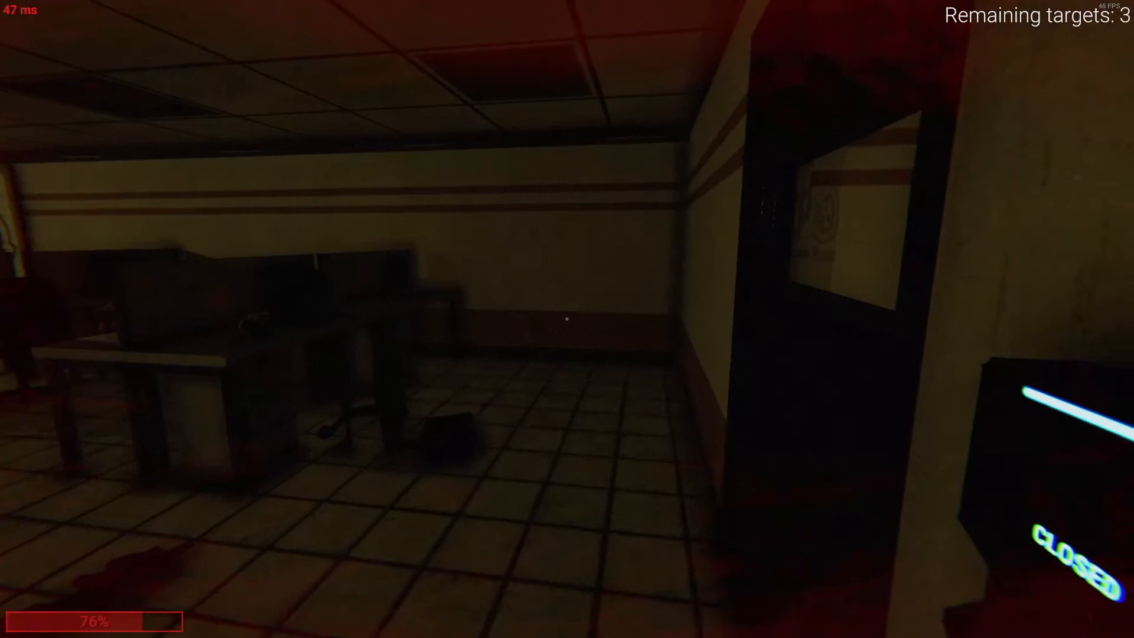
mouse_move(567, 319)
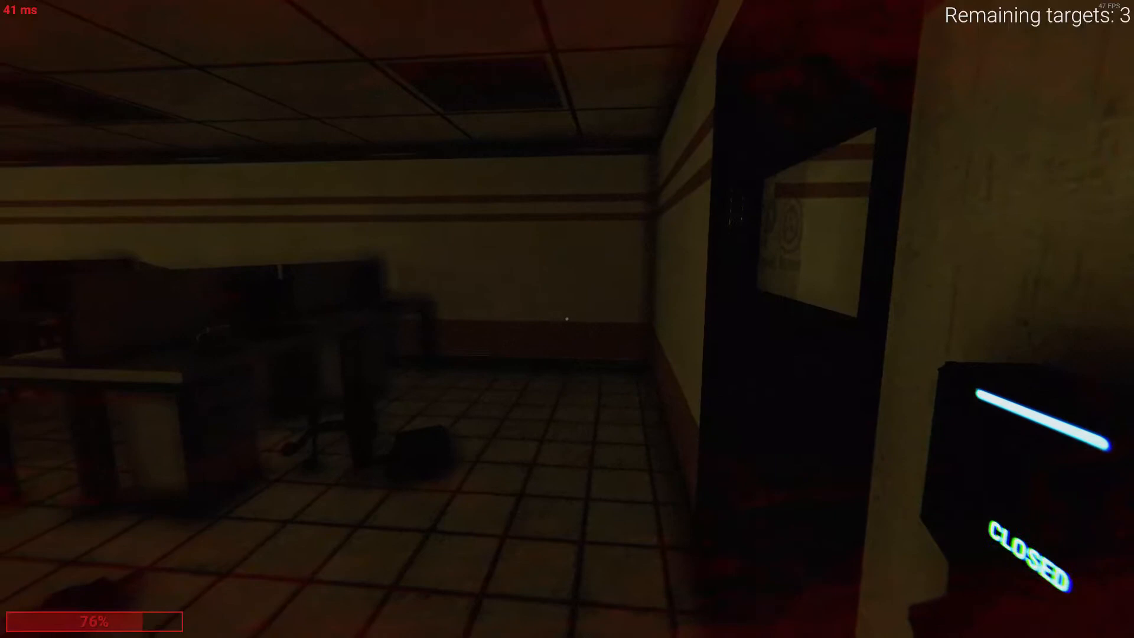
key("tab")
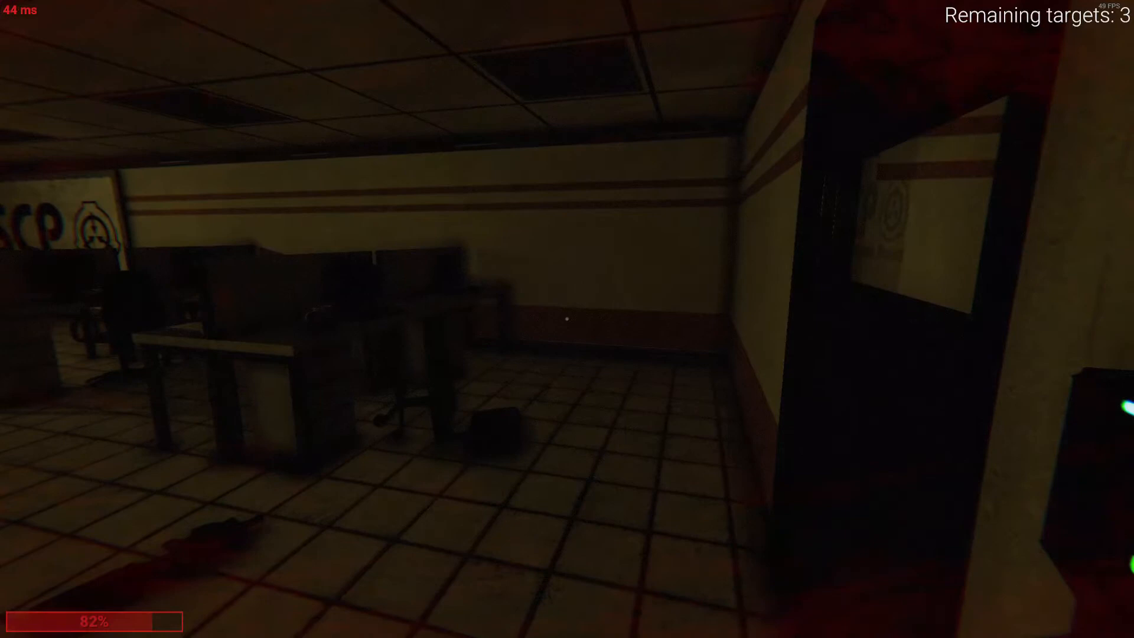
mouse_move(567, 319)
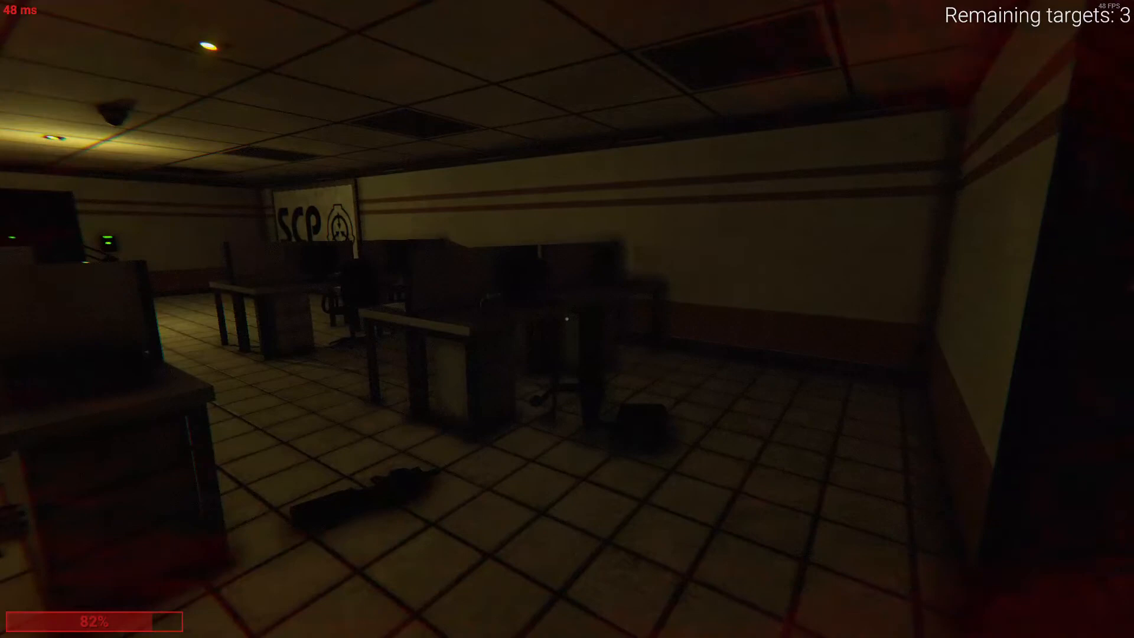
mouse_move(567, 319)
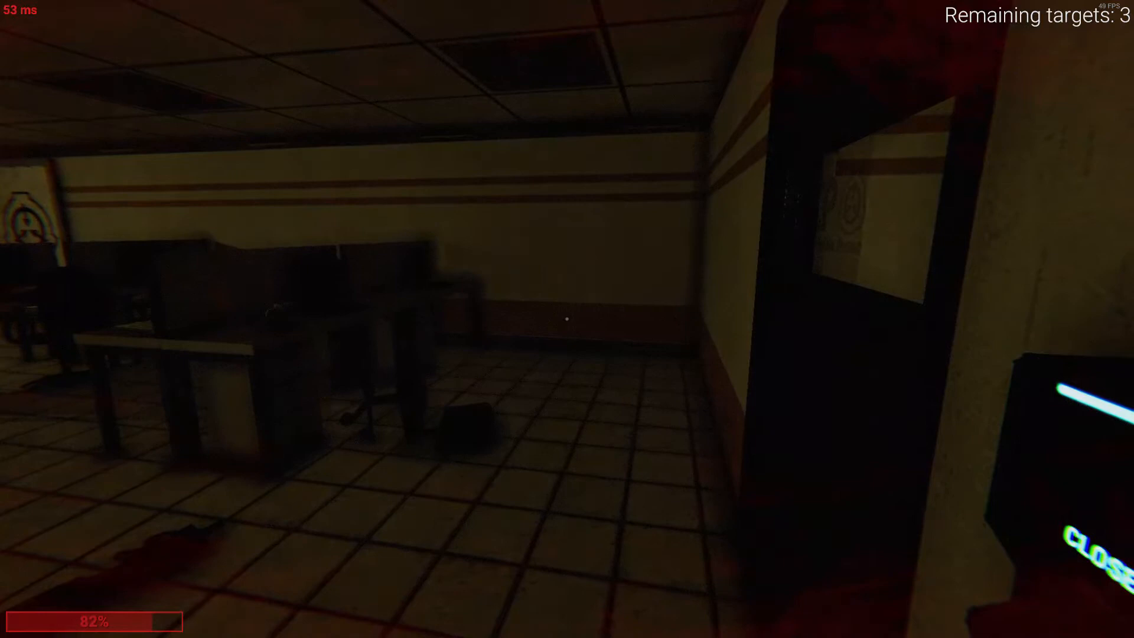
mouse_move(567, 319)
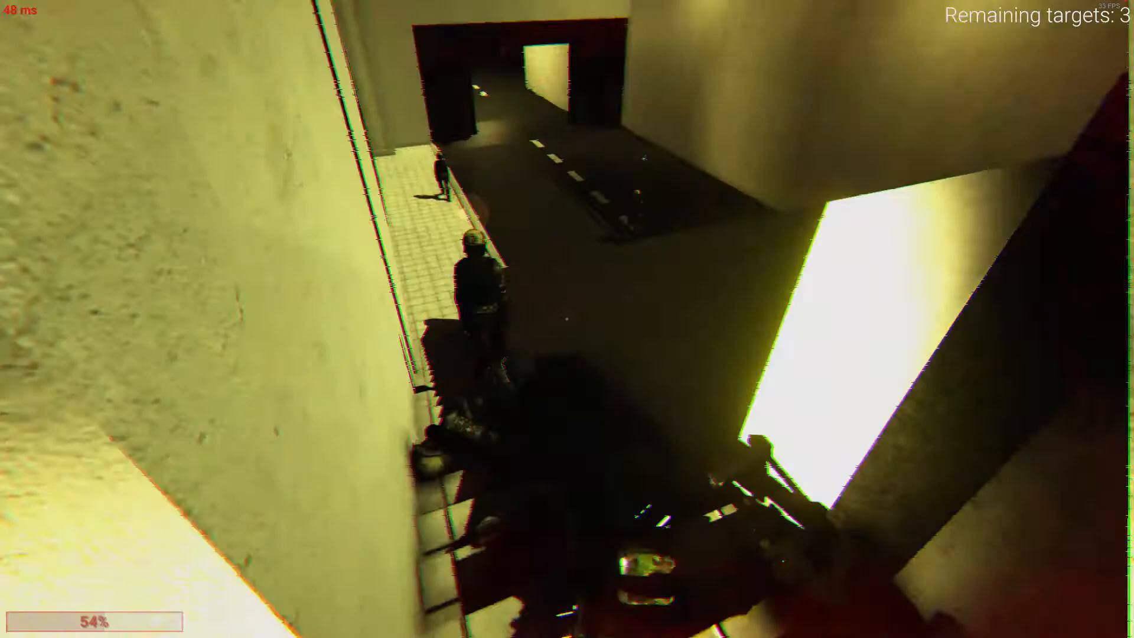
mouse_move(566, 319)
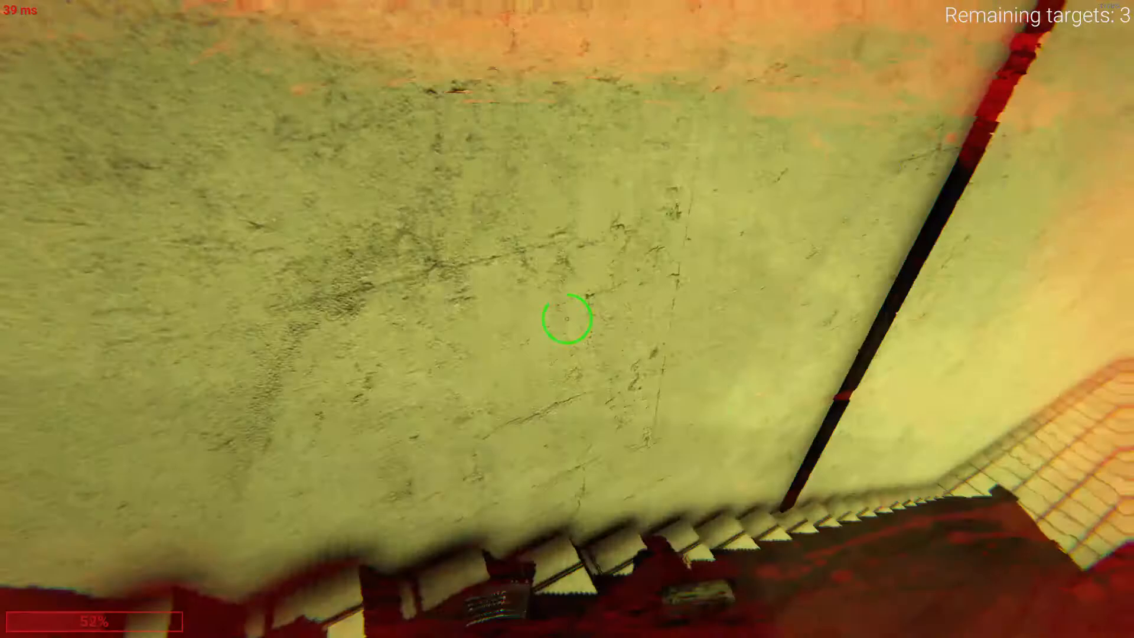